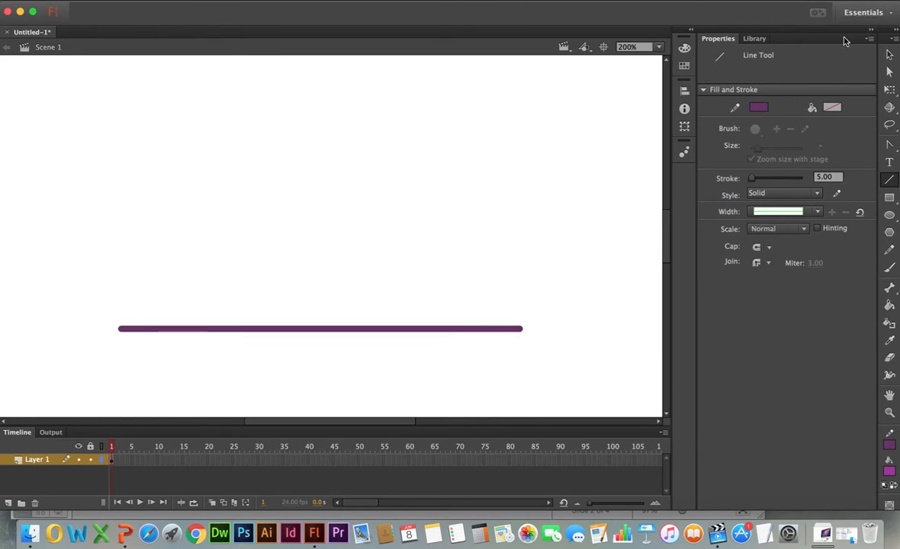
mouse_move(509, 342)
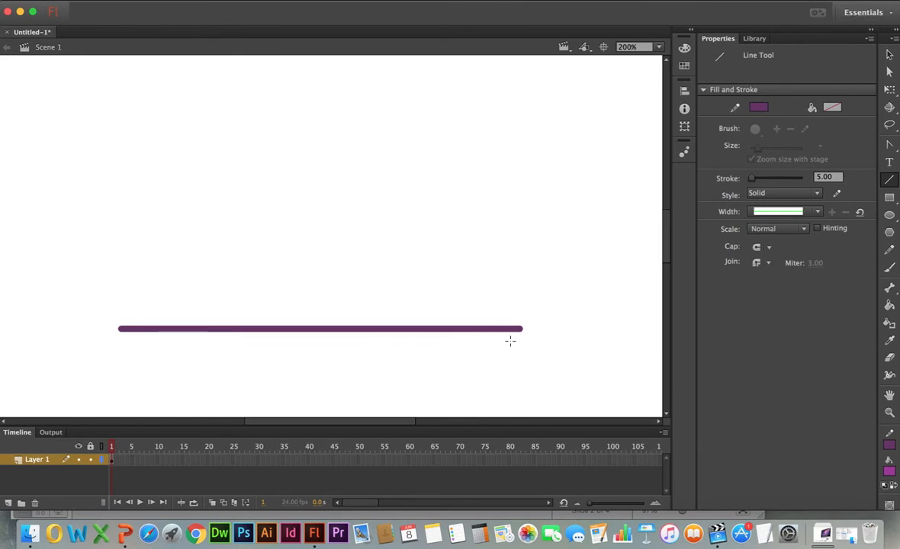
mouse_move(445, 287)
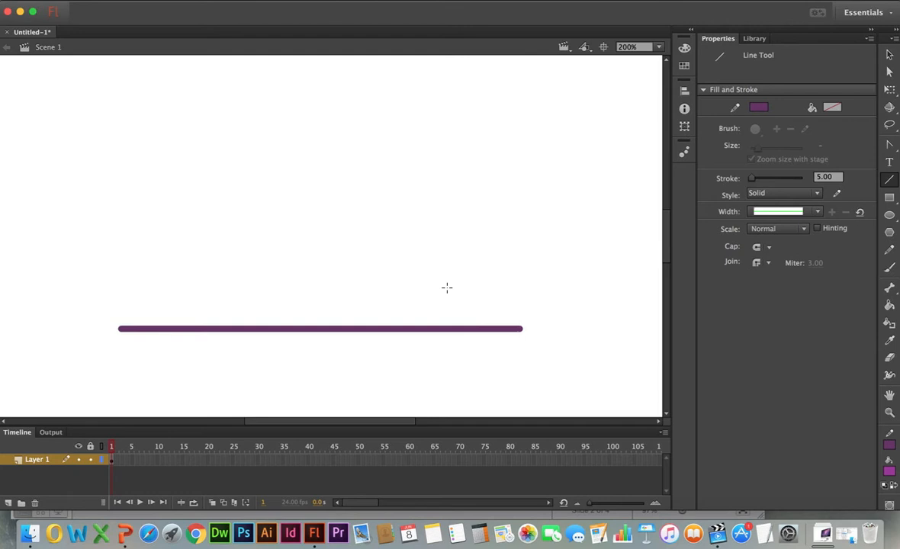
Step: Switch from the Line Tool to the Selection Tool to reshape the purple line
left_click(887, 54)
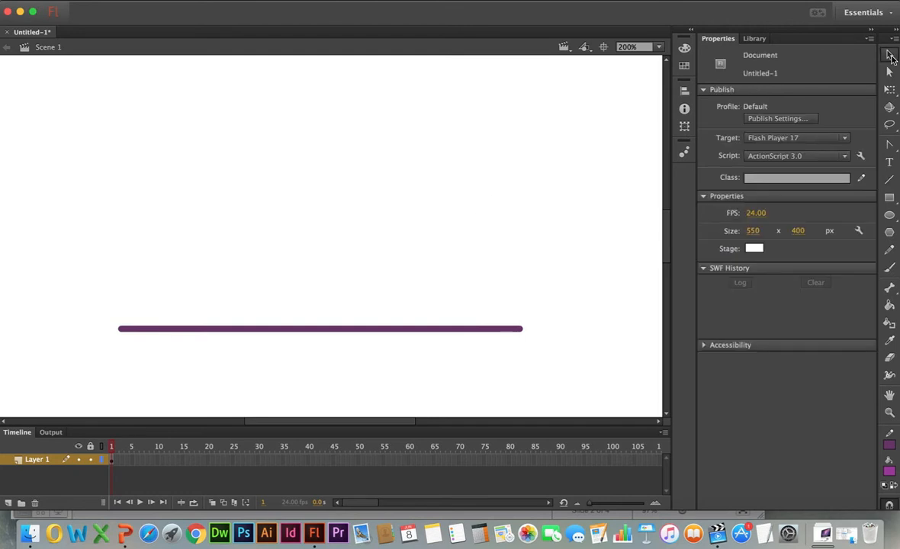
Step: Drag the line's middle upward to bend it into a tall rounded arch
left_click_drag(320, 330, 320, 304)
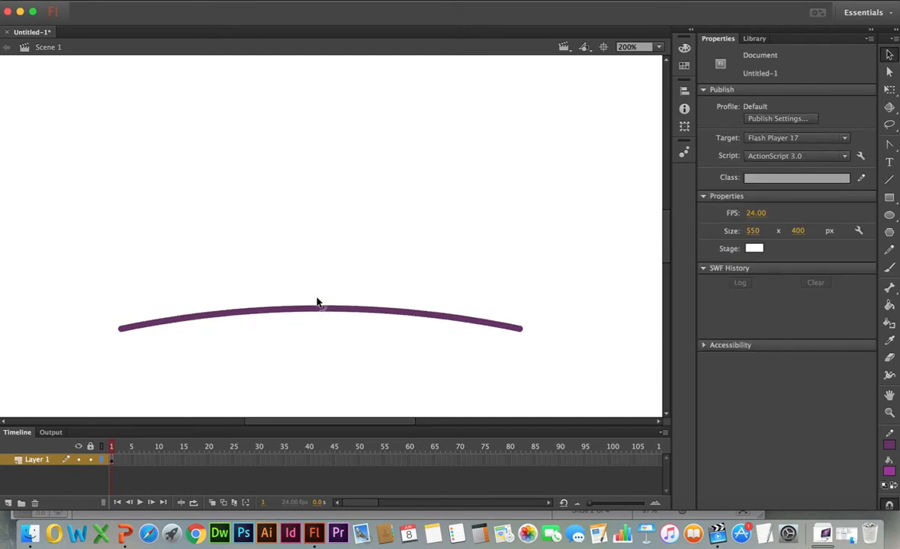
left_click_drag(319, 306, 318, 119)
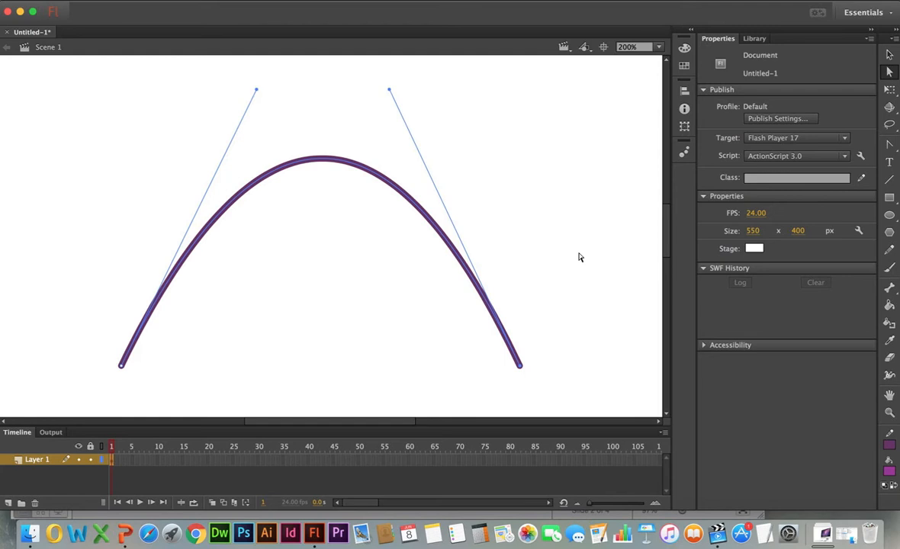
mouse_move(497, 165)
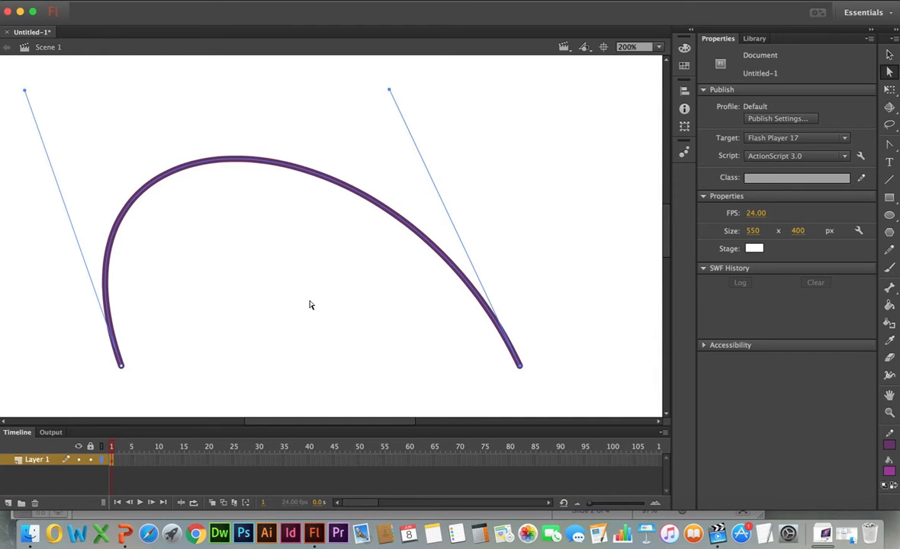
mouse_move(401, 100)
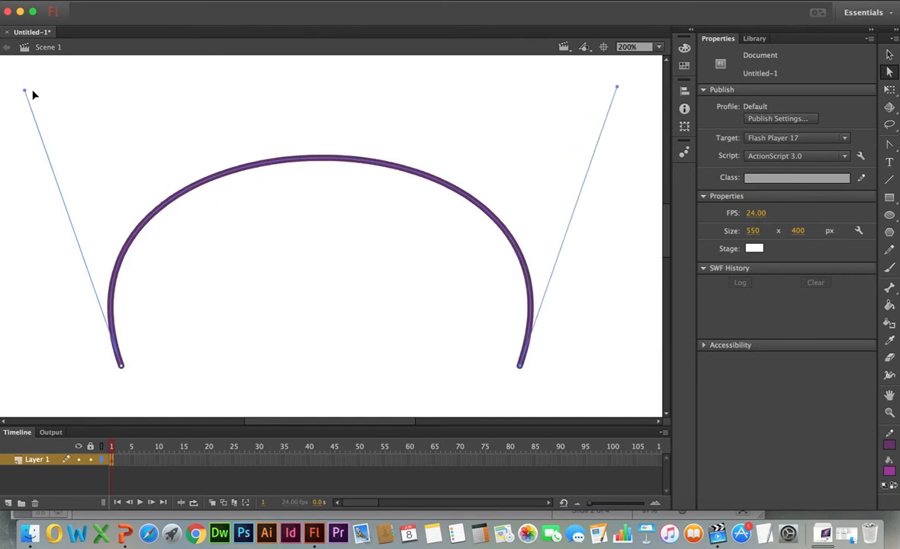
Step: Drag both Bézier handles inward and down to flatten the arch into a low wide curve
left_click_drag(22, 90, 256, 90)
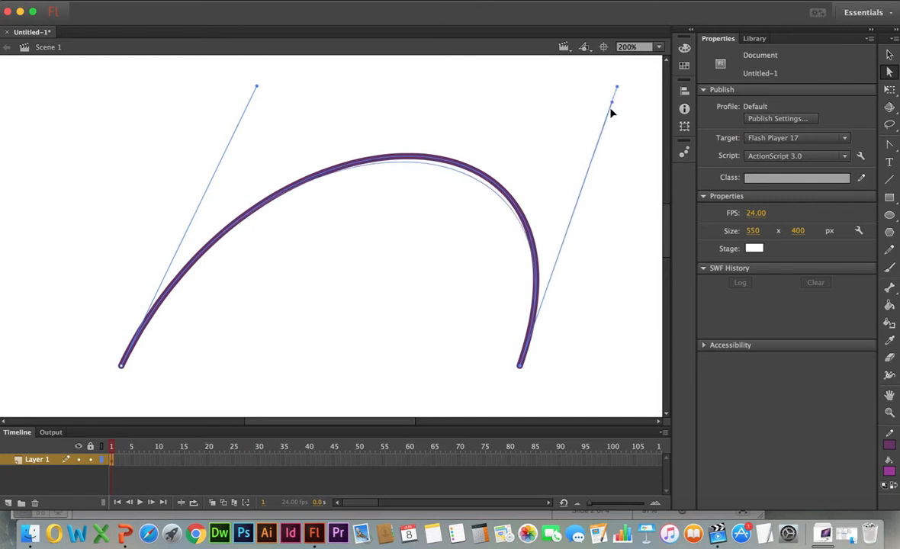
left_click_drag(616, 87, 584, 189)
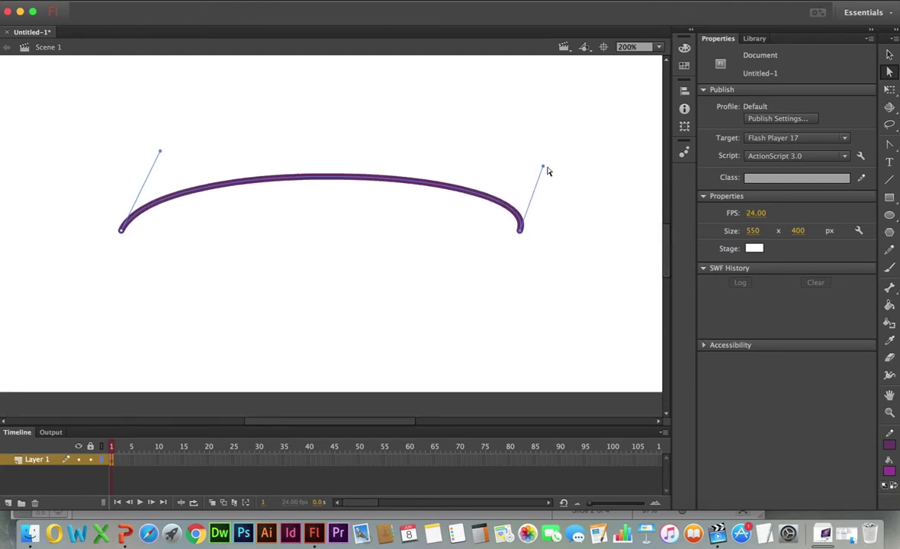
Step: Pull the right handle down and lengthen the left handle up to form an S-shaped wave
left_click_drag(542, 169, 463, 237)
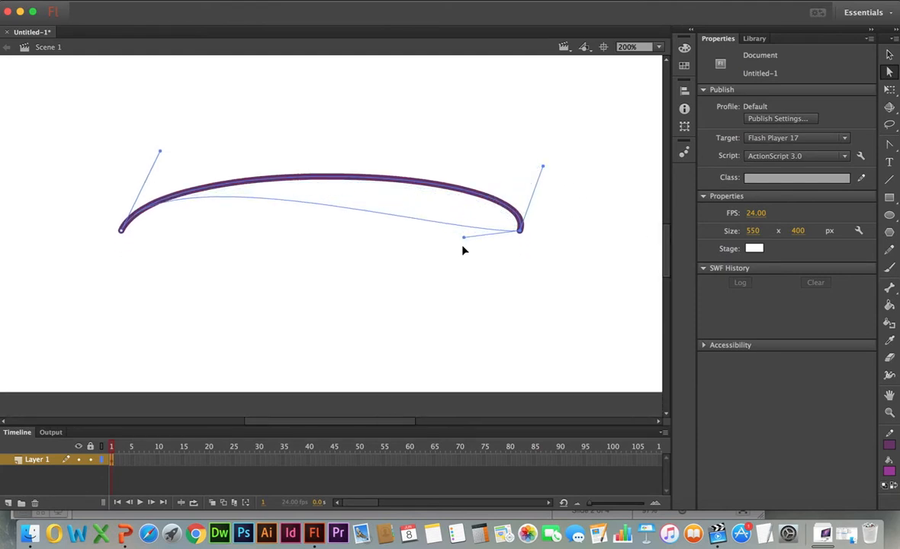
left_click_drag(470, 236, 427, 362)
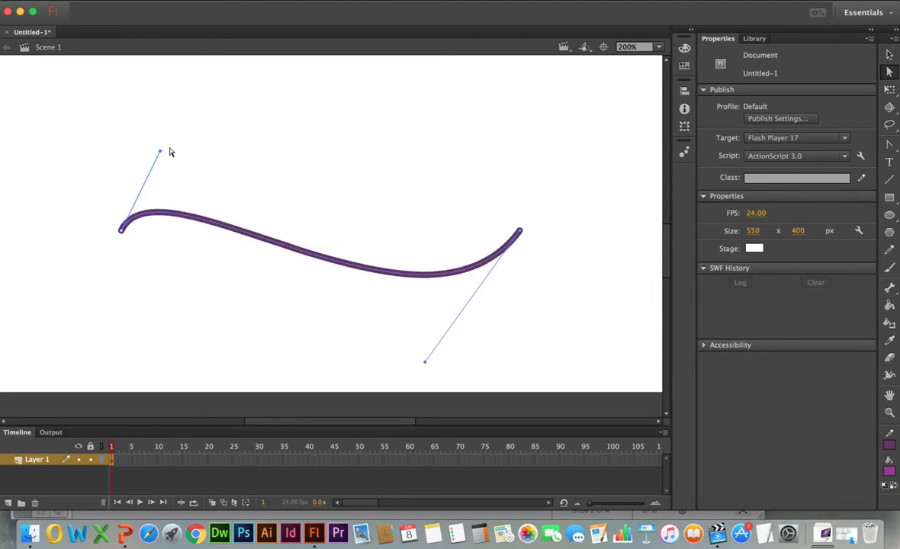
mouse_move(162, 153)
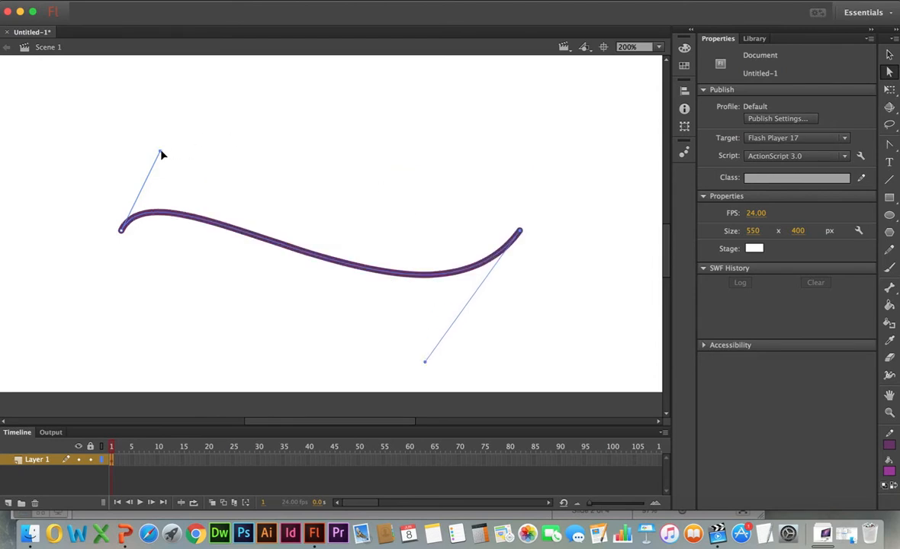
left_click_drag(163, 154, 190, 107)
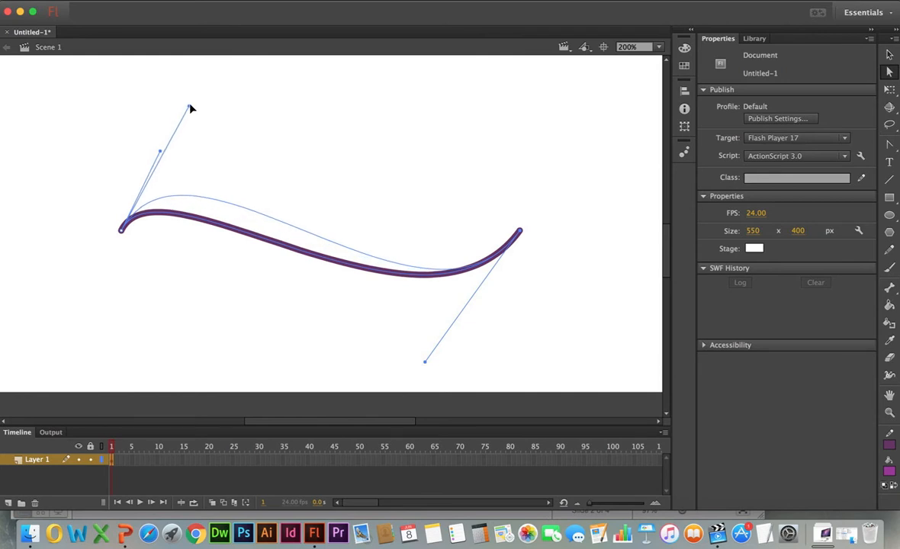
mouse_move(204, 95)
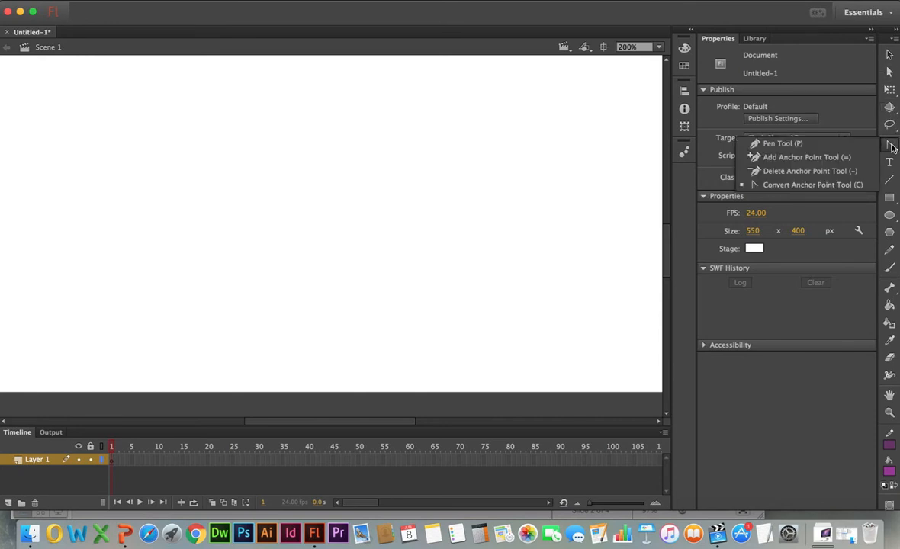
Step: Draw a two-segment purple inverted-V path with the Pen Tool
left_click(773, 143)
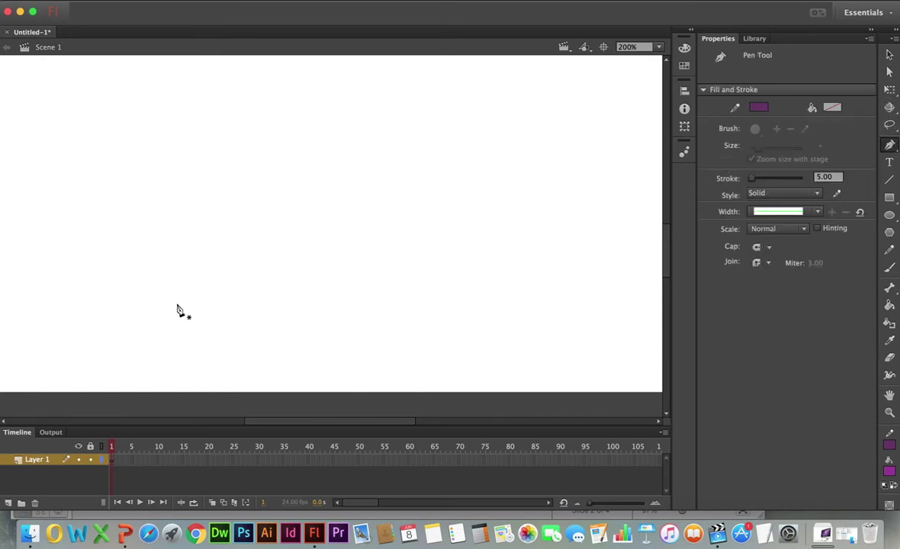
left_click_drag(176, 302, 329, 139)
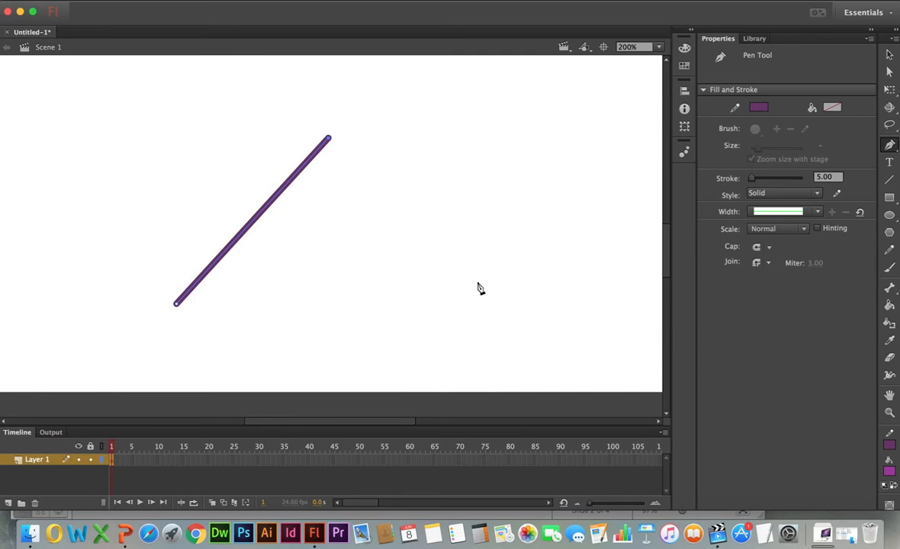
left_click(485, 299)
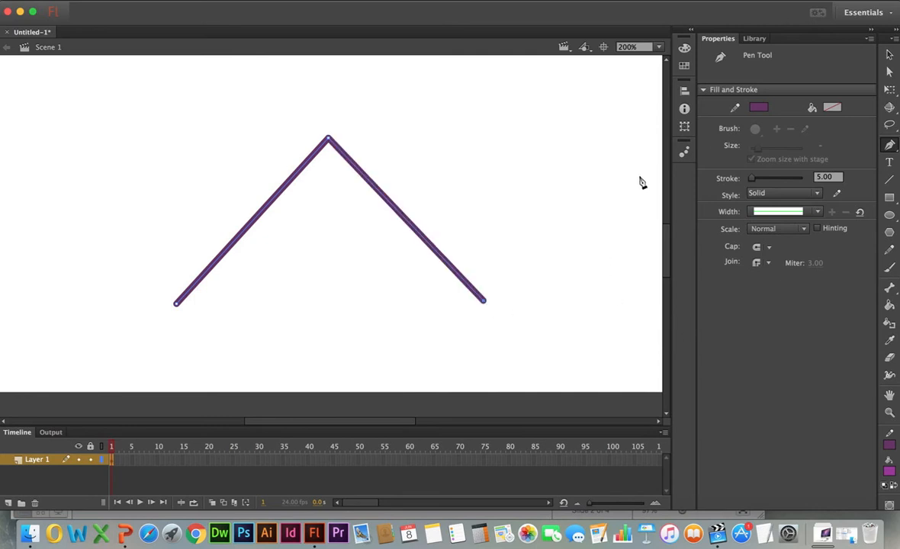
mouse_move(889, 70)
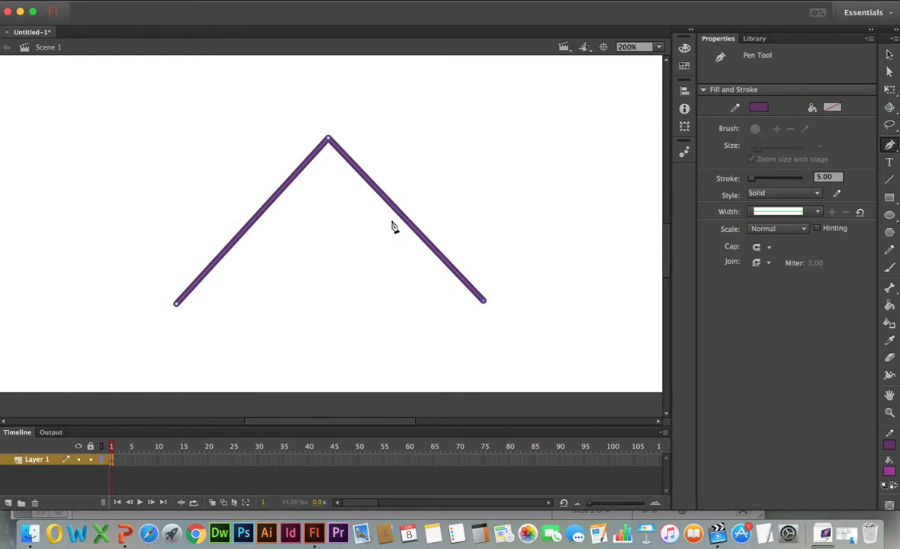
mouse_move(474, 318)
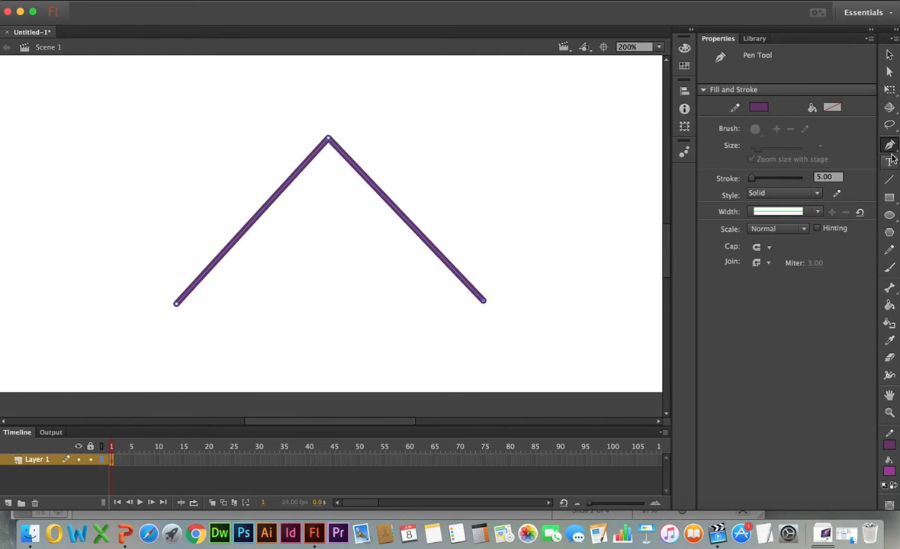
mouse_move(771, 178)
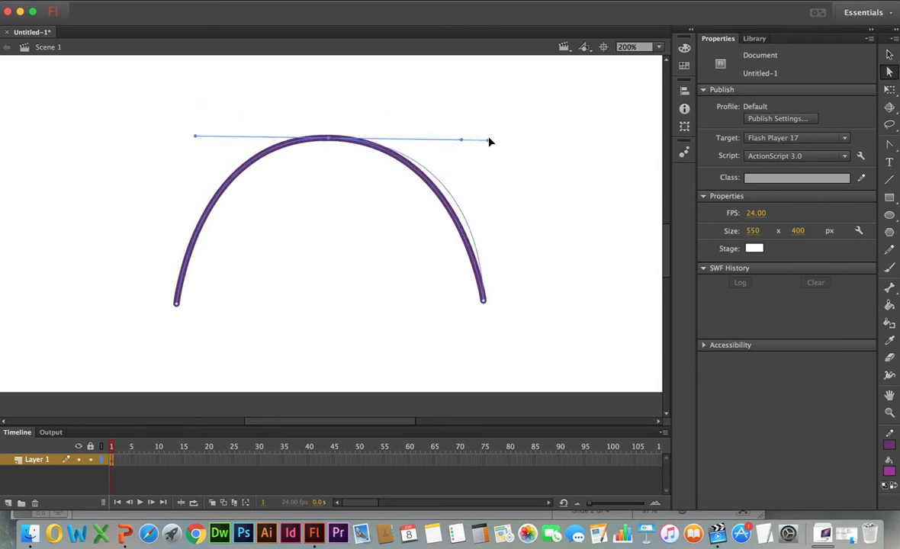
left_click_drag(487, 140, 457, 144)
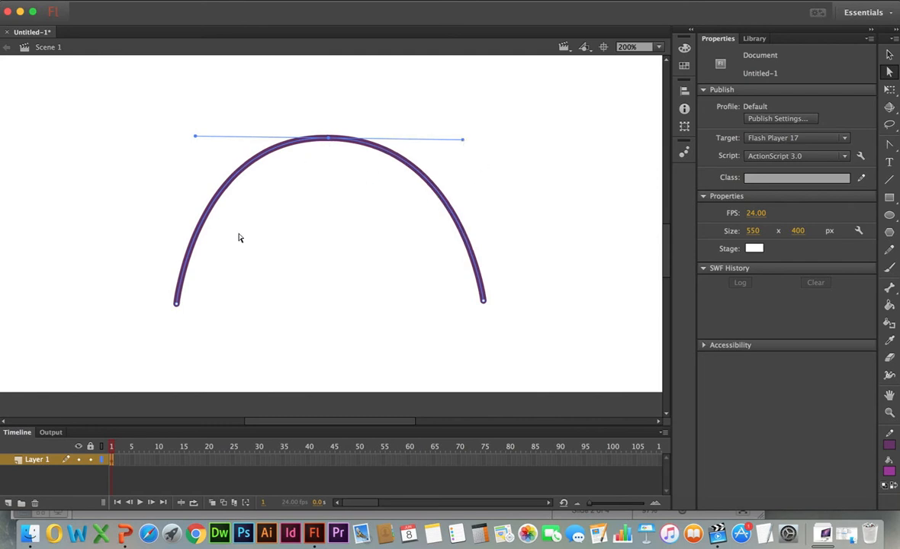
mouse_move(323, 151)
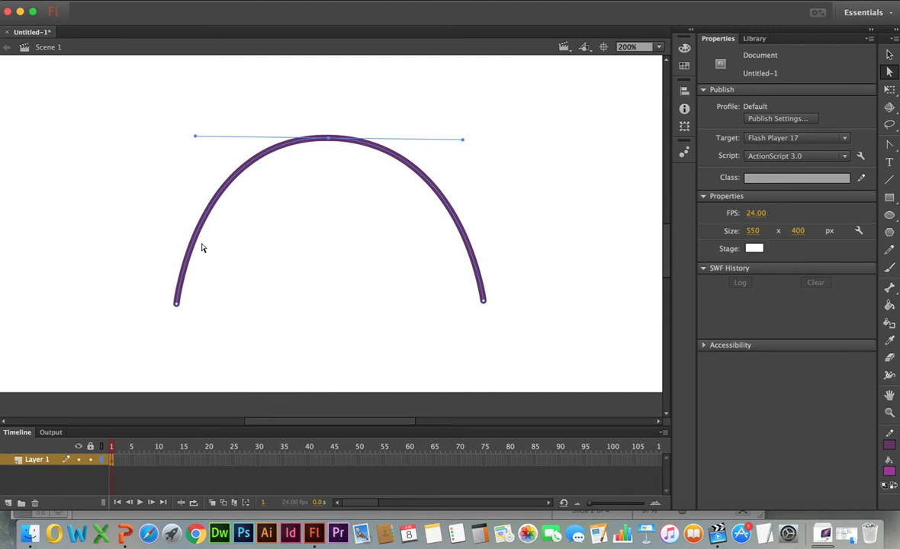
mouse_move(474, 291)
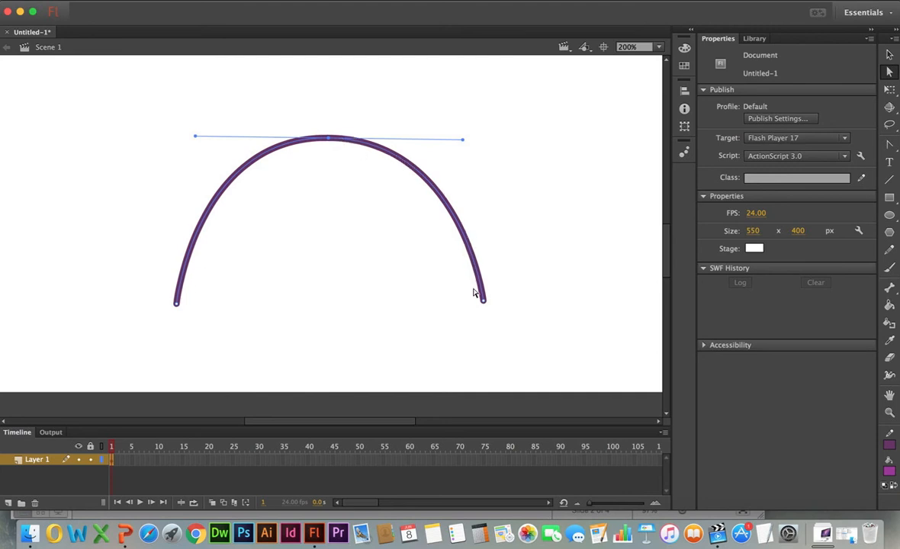
mouse_move(378, 144)
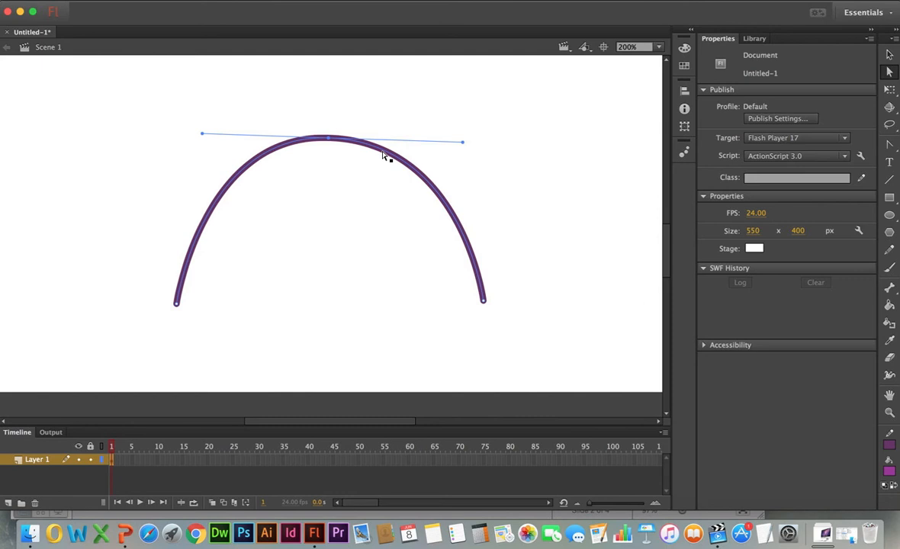
mouse_move(195, 235)
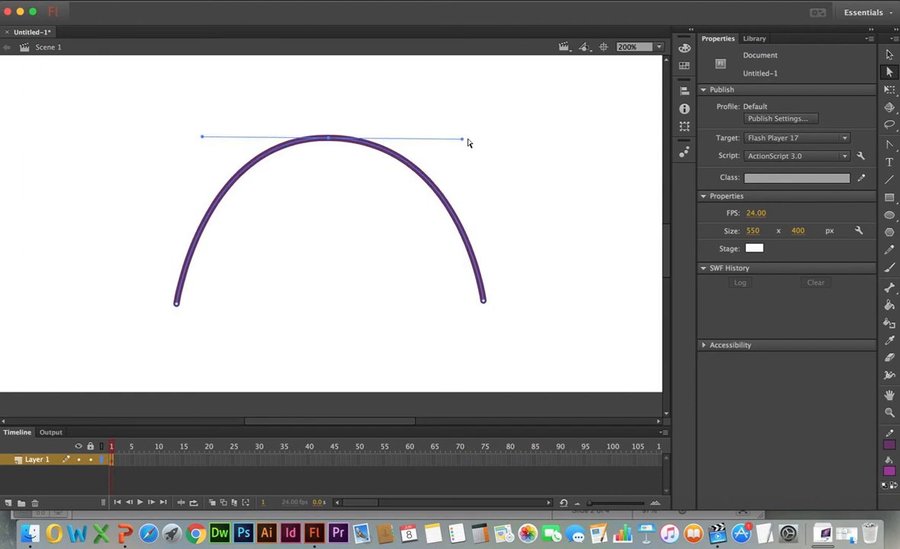
mouse_move(470, 147)
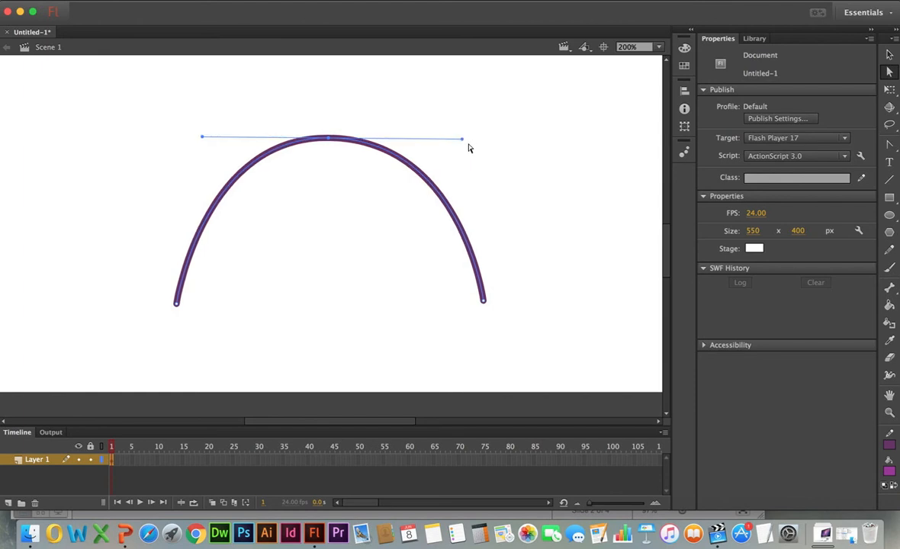
mouse_move(482, 156)
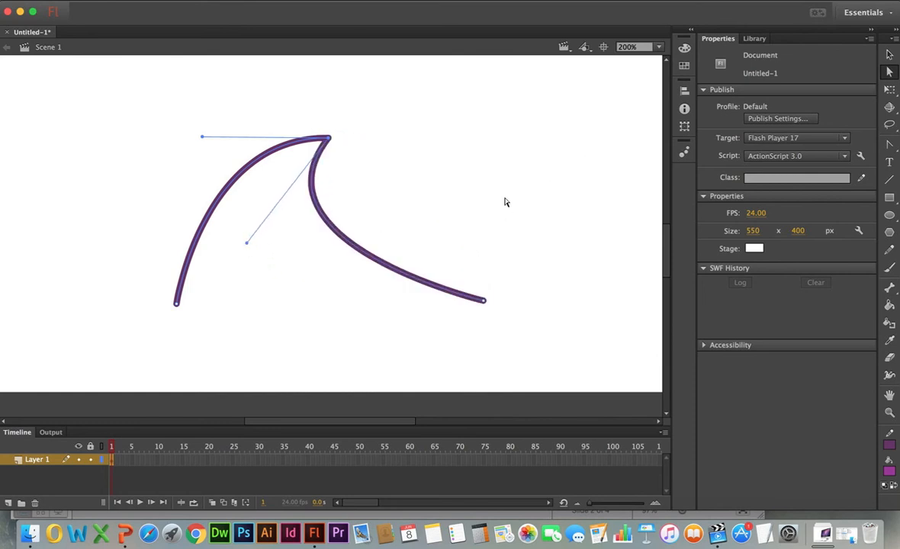
mouse_move(342, 195)
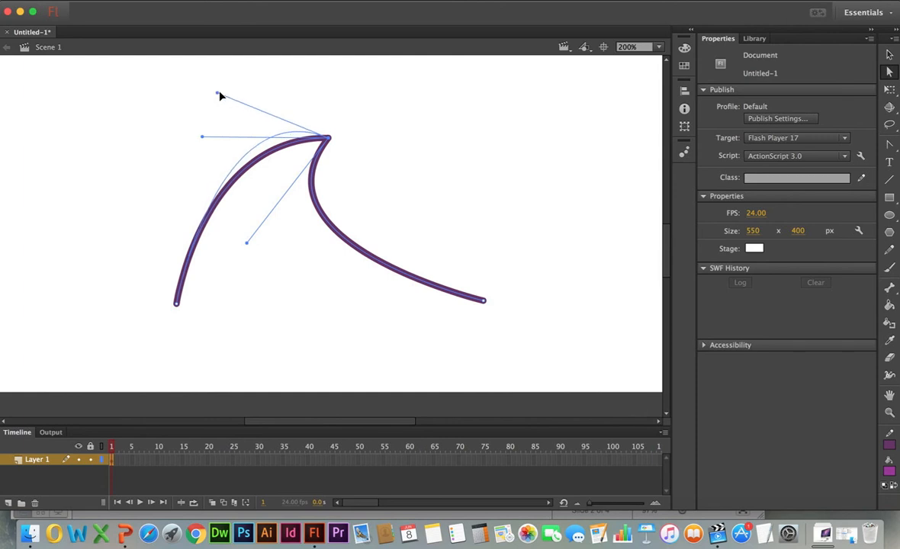
left_click_drag(219, 96, 152, 85)
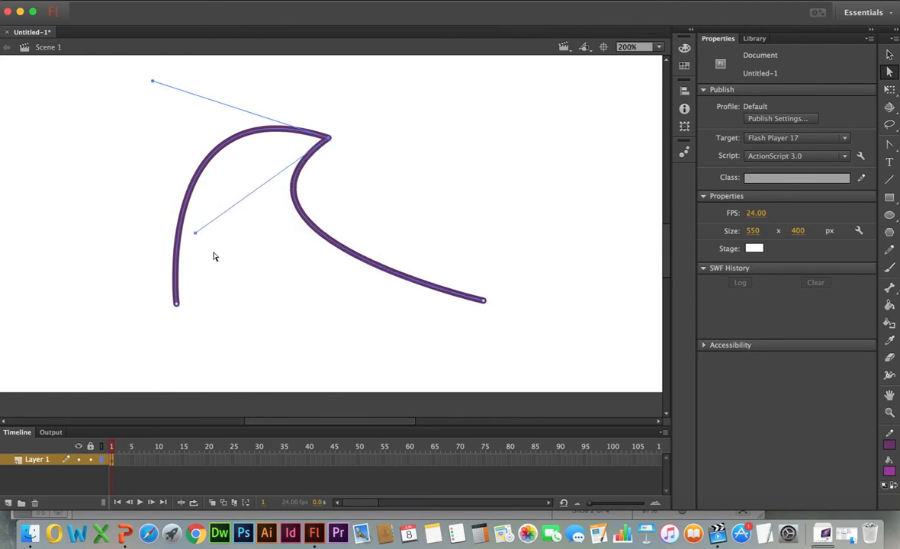
mouse_move(195, 235)
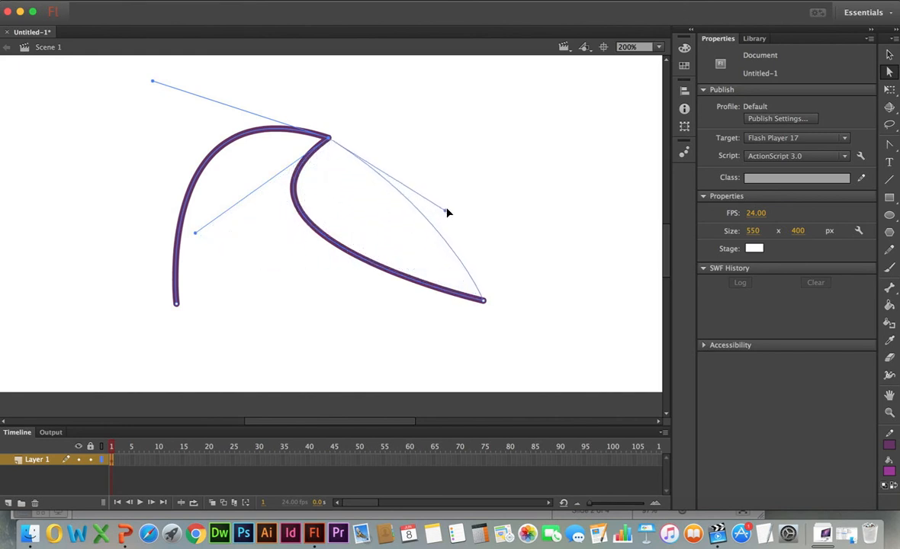
left_click_drag(448, 214, 457, 152)
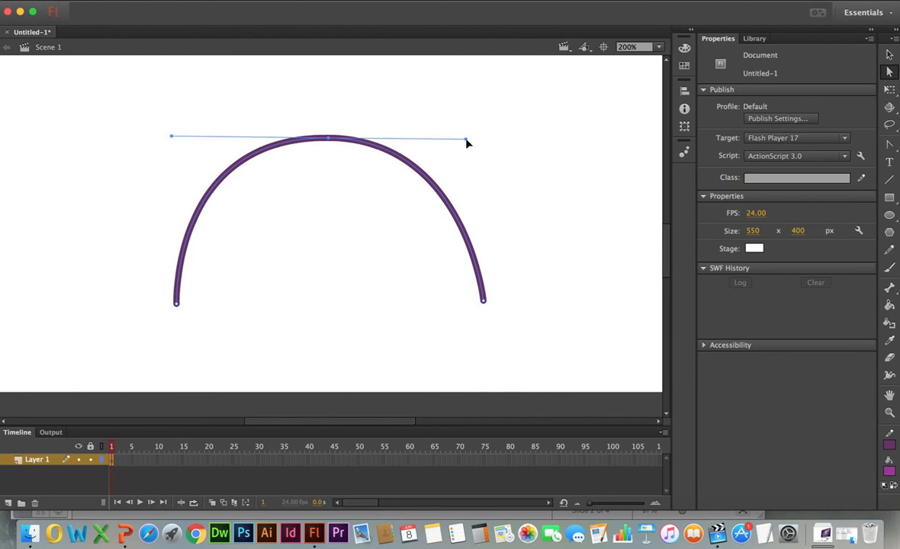
left_click_drag(467, 144, 467, 144)
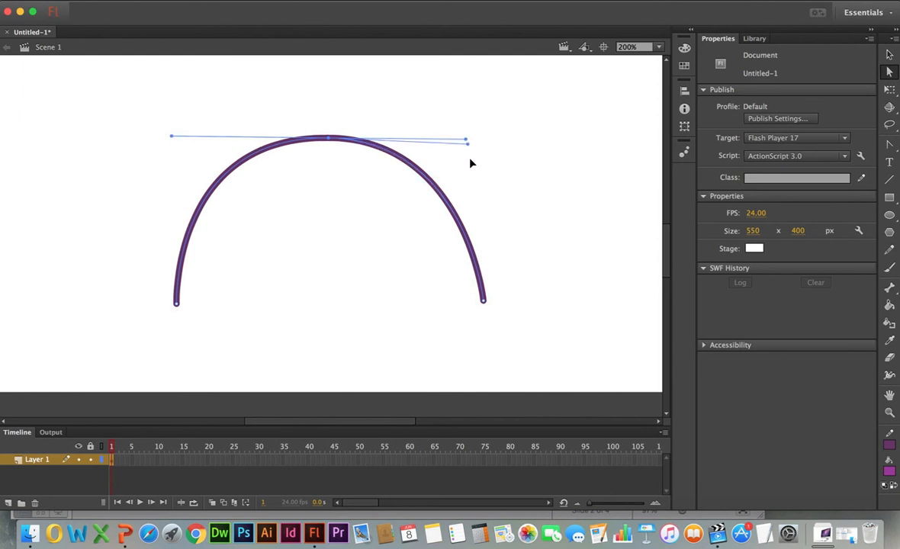